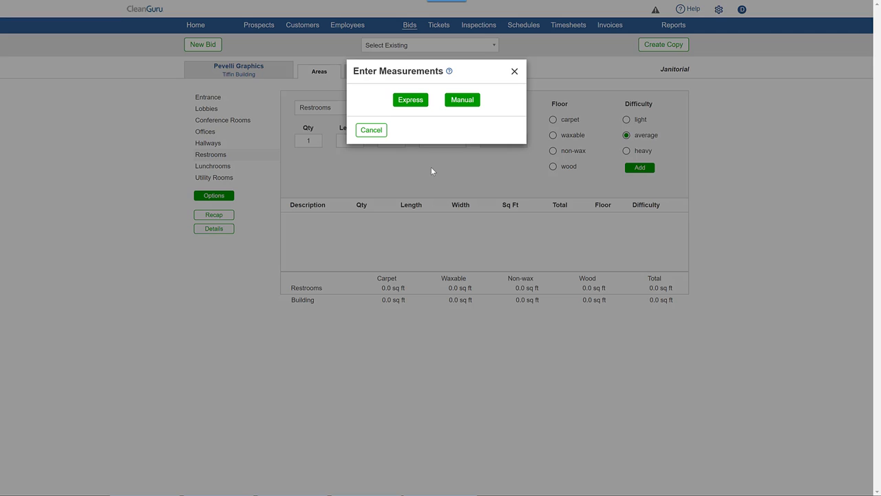
Step: Choose Express entry and set the building total to 5000 sq ft
{"action": "left_click", "coordinate": [411, 99]}
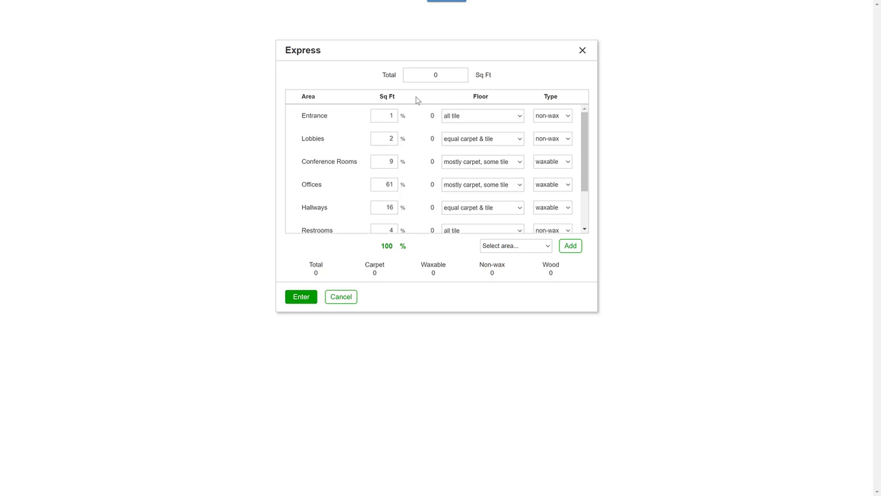
{"action": "type", "text": "5000"}
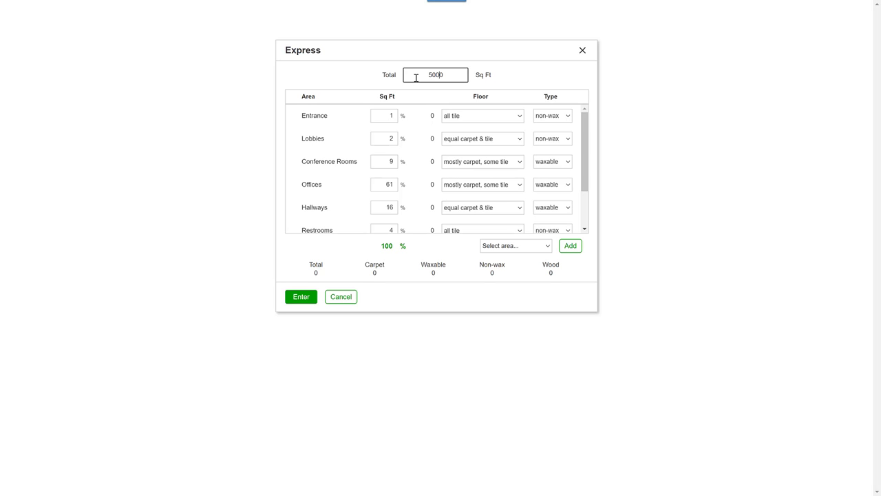
{"action": "mouse_move", "coordinate": [616, 75]}
{"action": "type", "text": "300"}
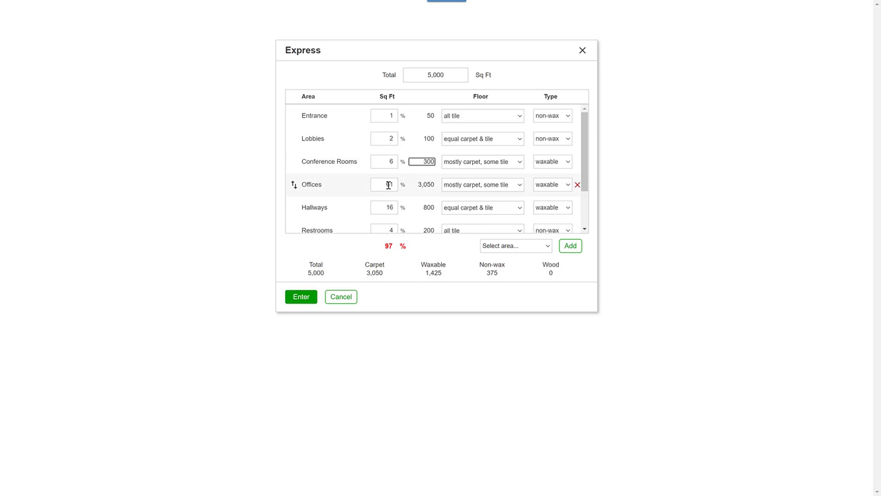
Step: Set Conference Rooms to 6% and Offices to 64%, restoring a 100% total
{"action": "left_click", "coordinate": [387, 185]}
{"action": "type", "text": "64"}
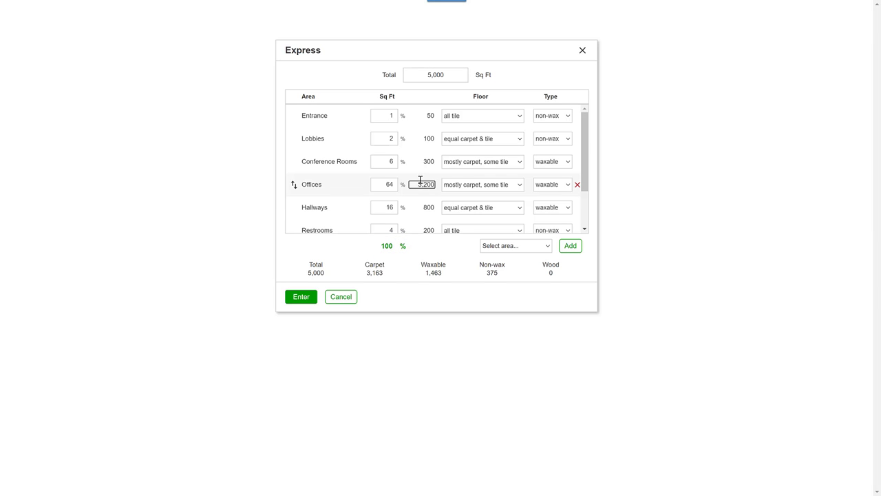
Step: Make Entrance waxable and Conference Rooms all carpet, then enter the measurements into the bid
{"action": "left_click", "coordinate": [551, 116]}
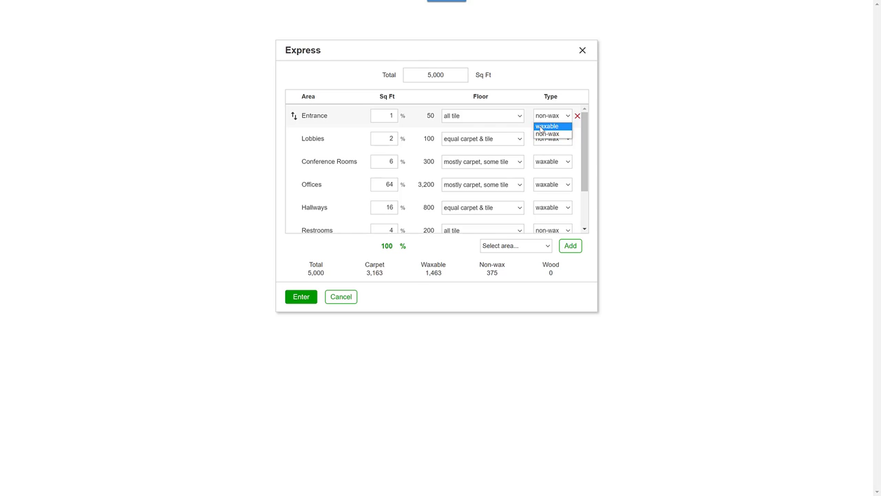
{"action": "left_click", "coordinate": [547, 127]}
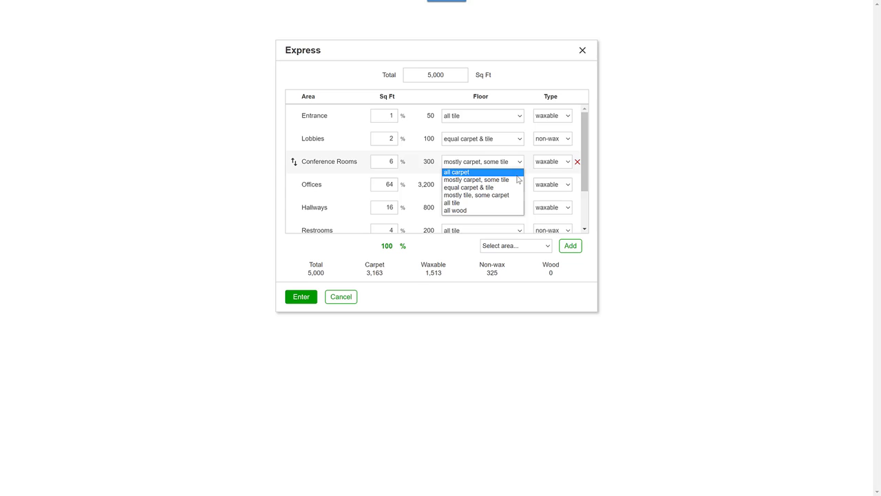
{"action": "left_click", "coordinate": [455, 171]}
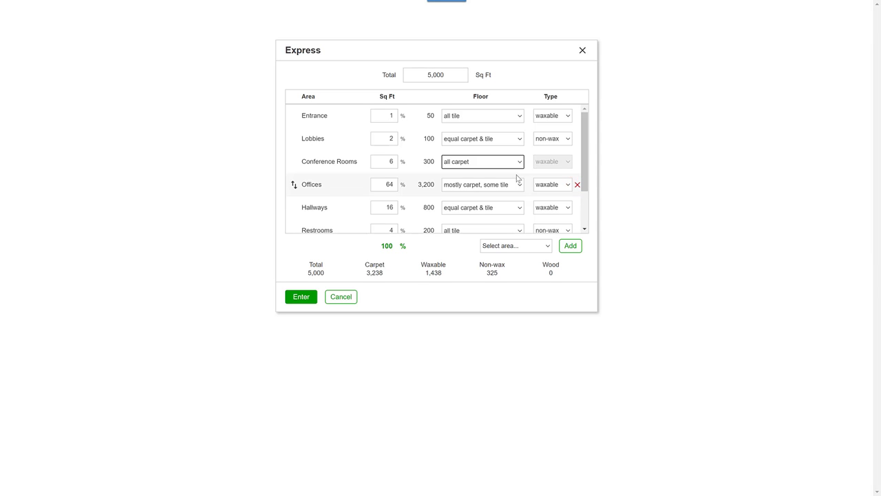
{"action": "left_click", "coordinate": [300, 296]}
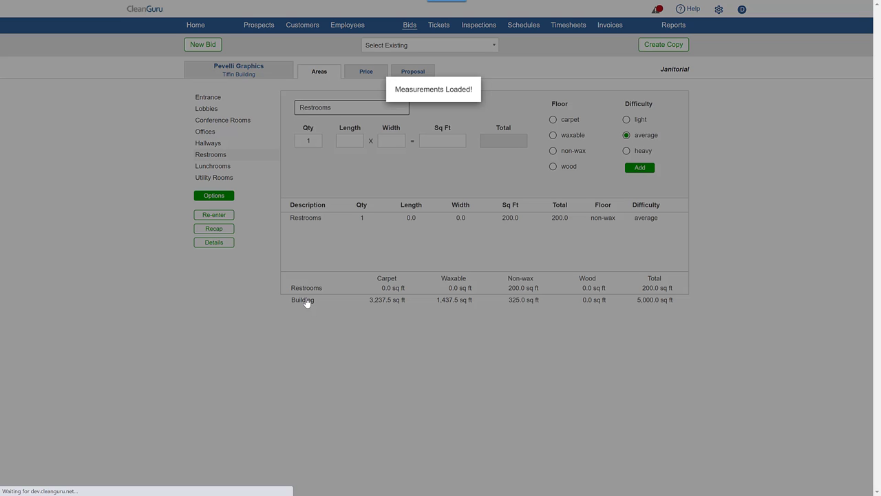